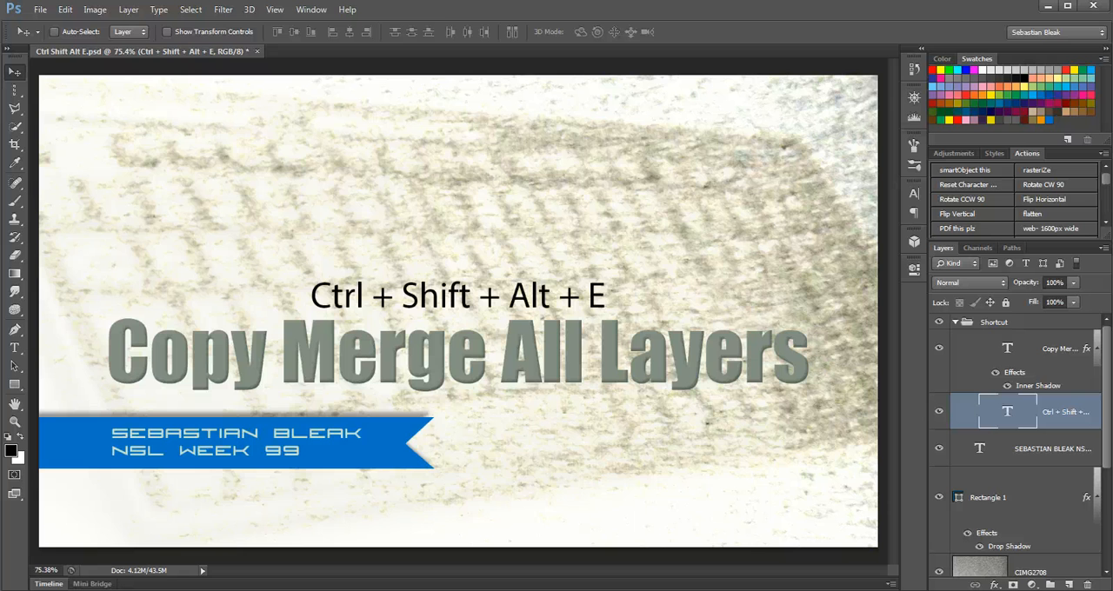
mouse_move(48, 531)
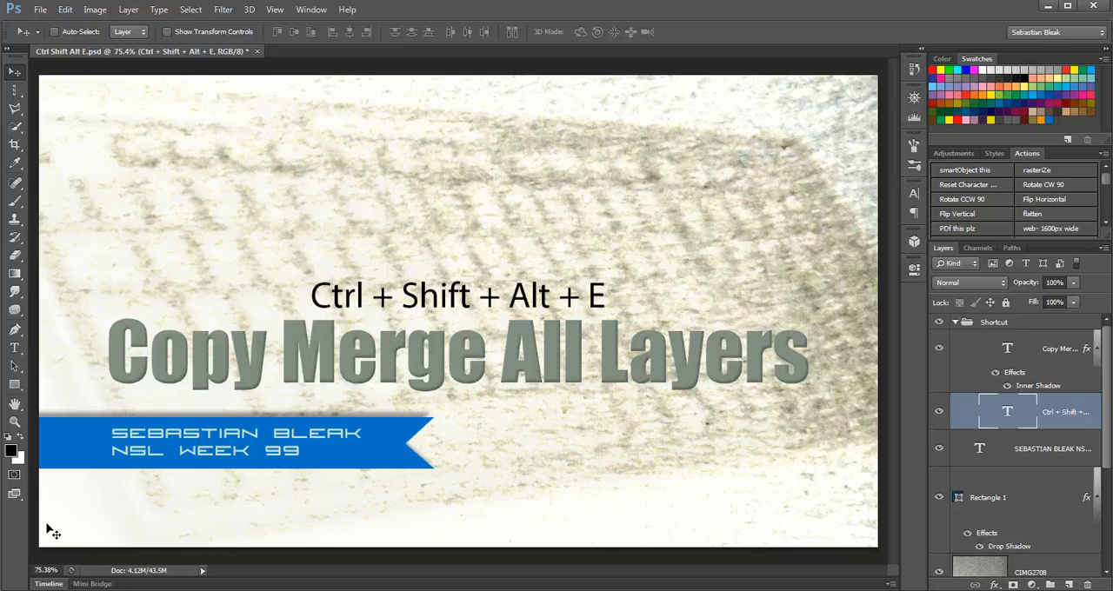
mouse_move(313, 258)
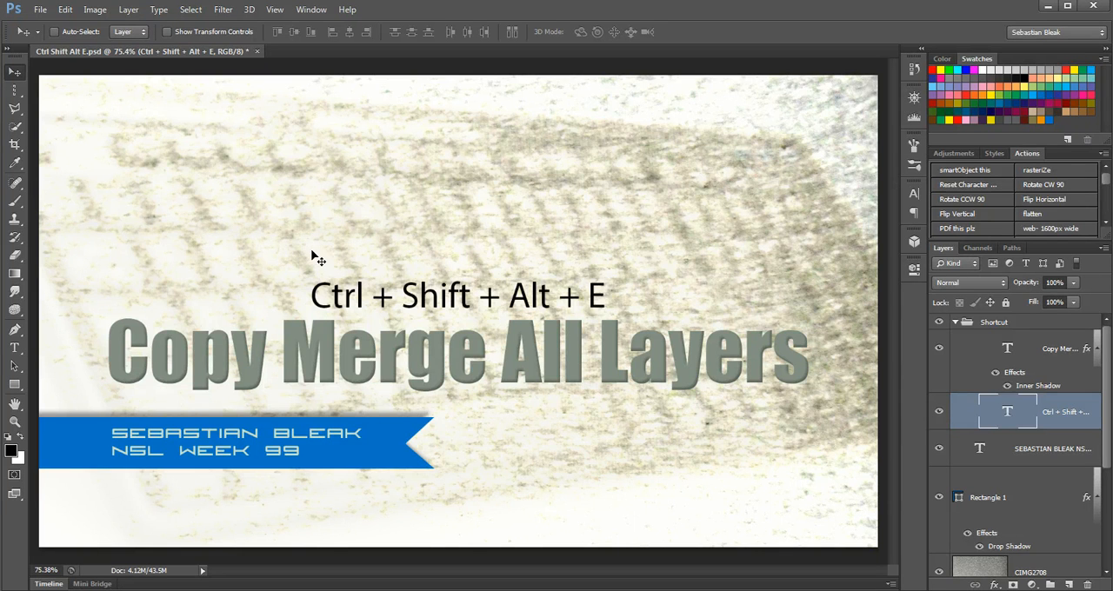
mouse_move(537, 260)
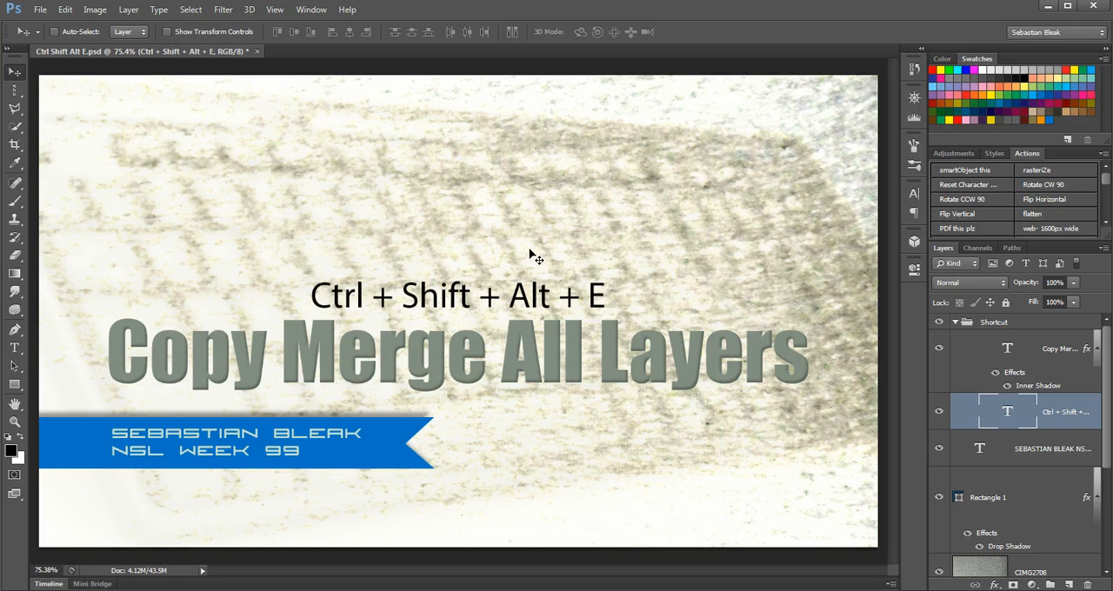
mouse_move(613, 258)
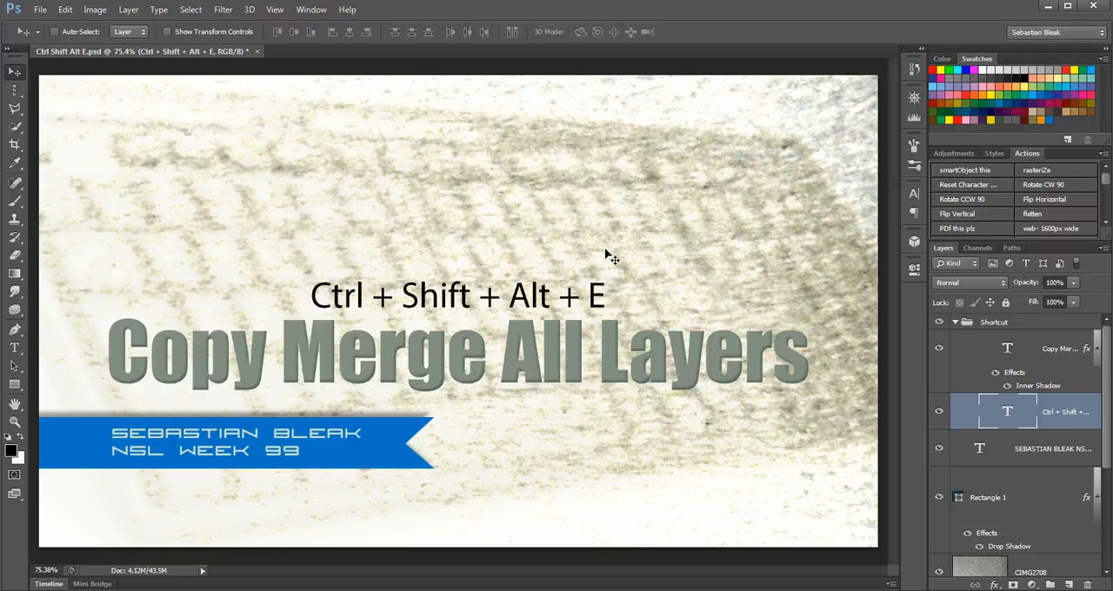
mouse_move(322, 294)
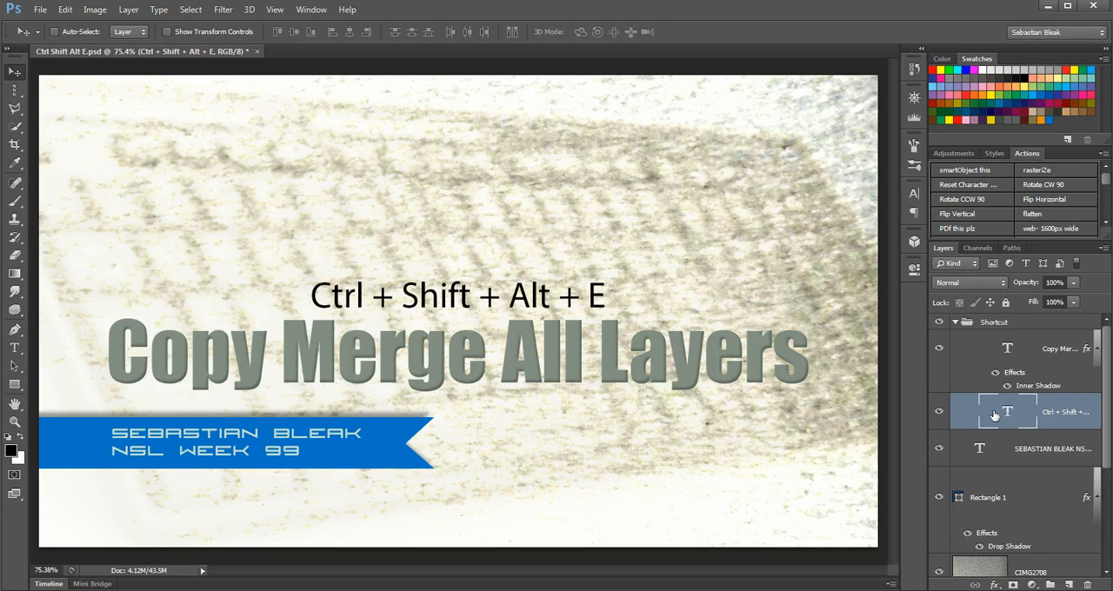
mouse_move(1007, 411)
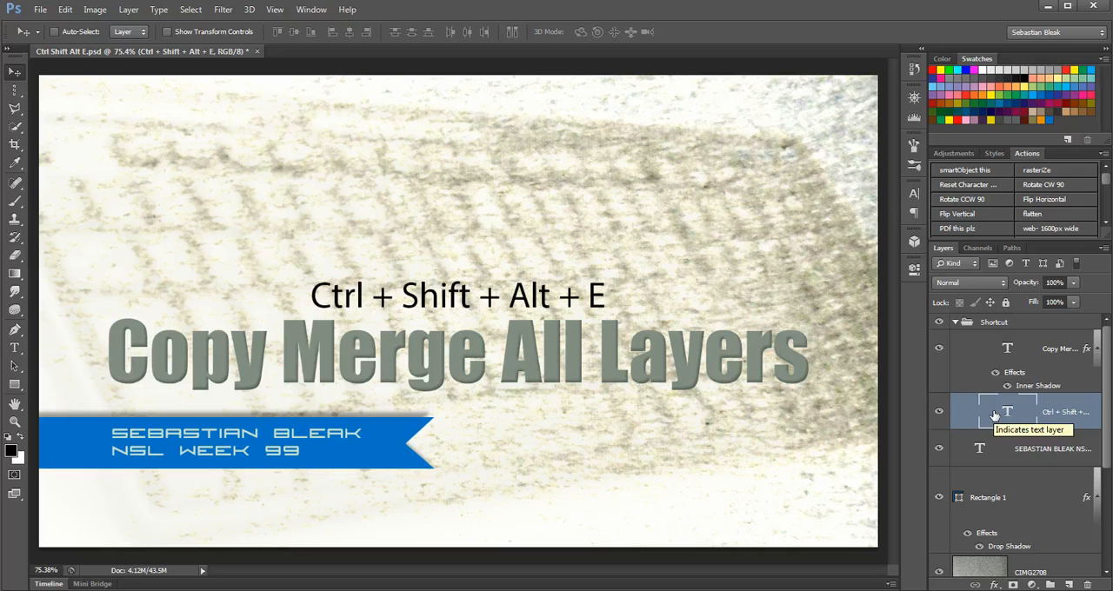
mouse_move(207, 313)
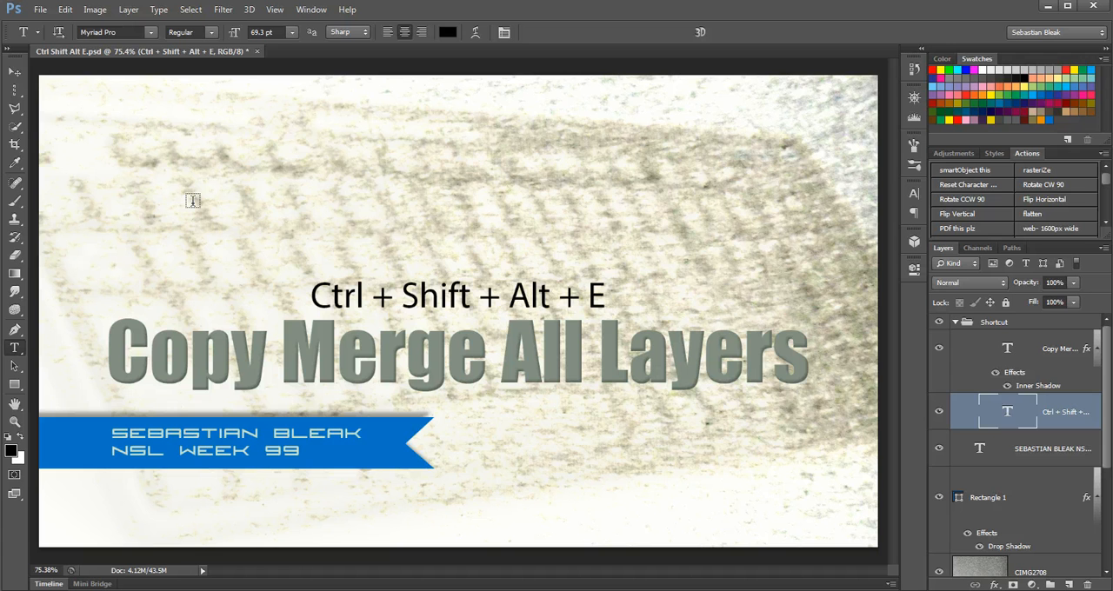
mouse_move(226, 223)
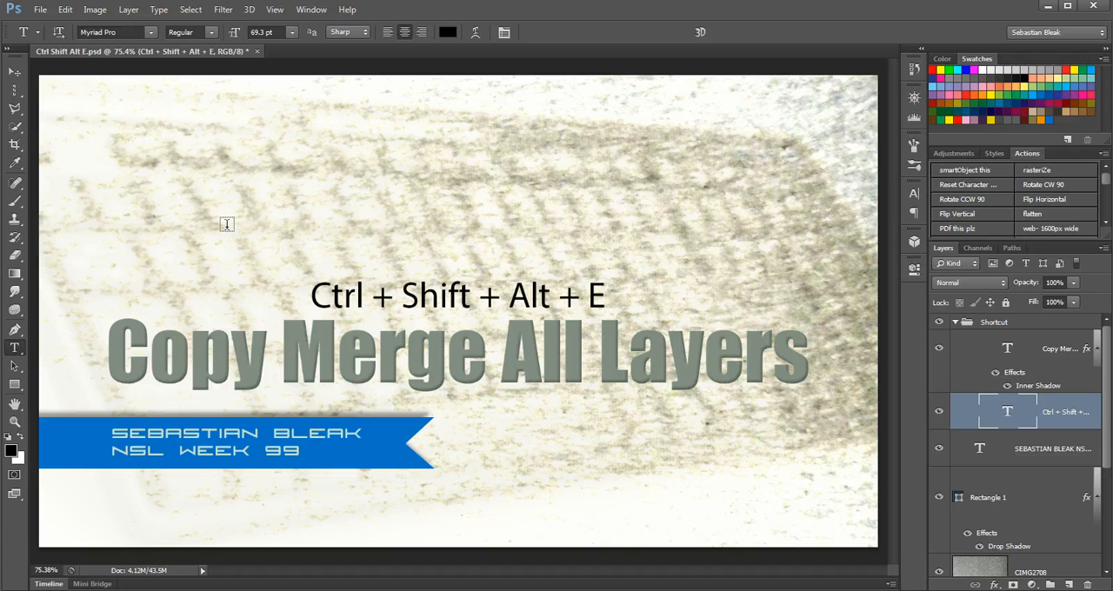
mouse_move(375, 308)
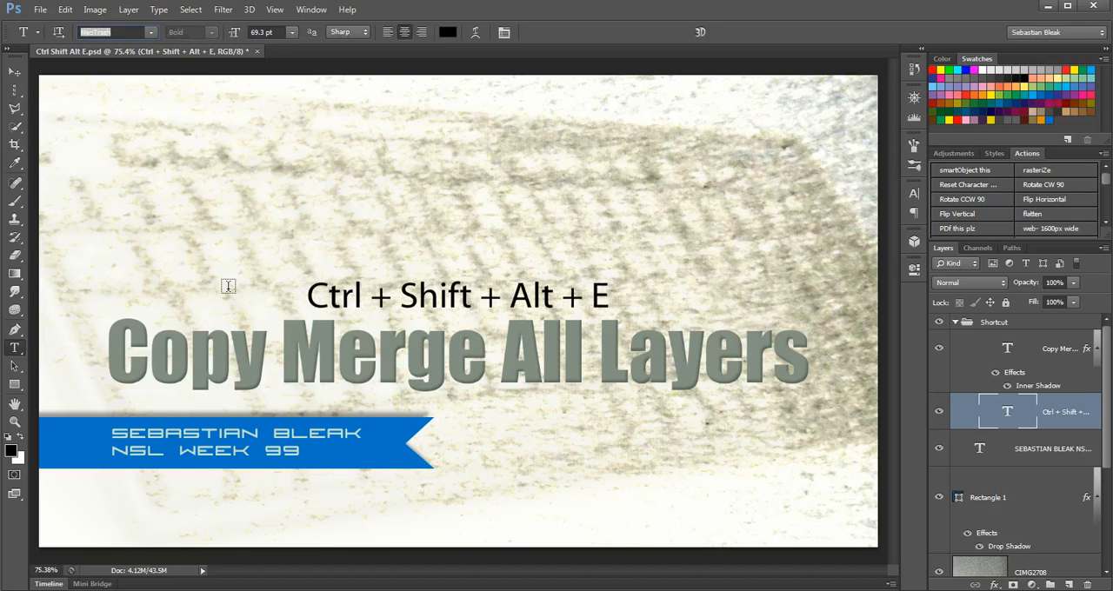
Set the 'Ctrl + Shift + Alt + E' line in bold Impact type.
click(113, 32)
text(Impact)
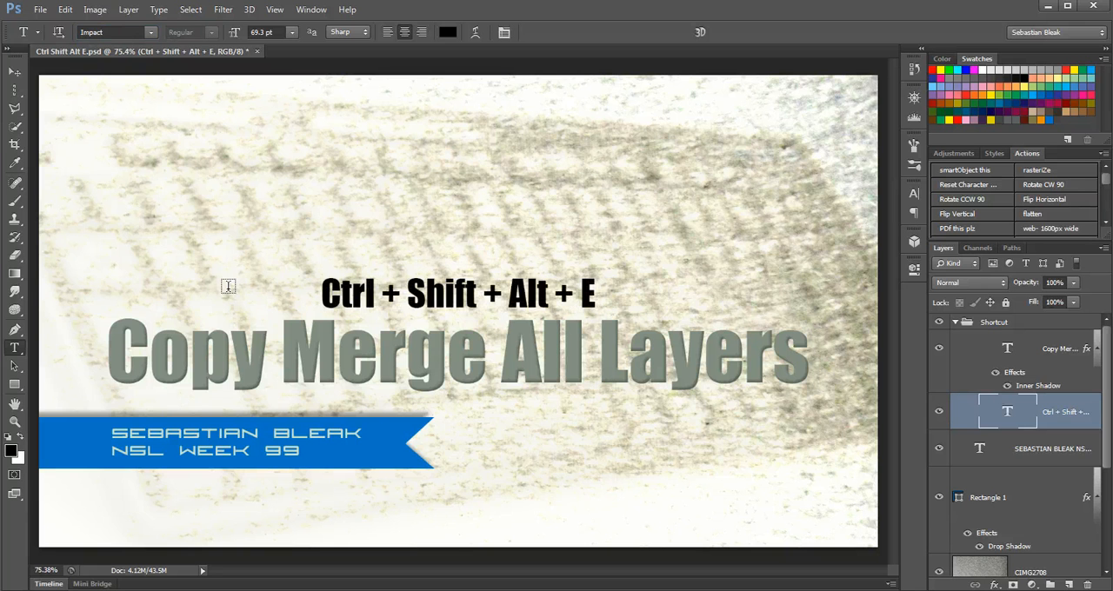
mouse_move(376, 233)
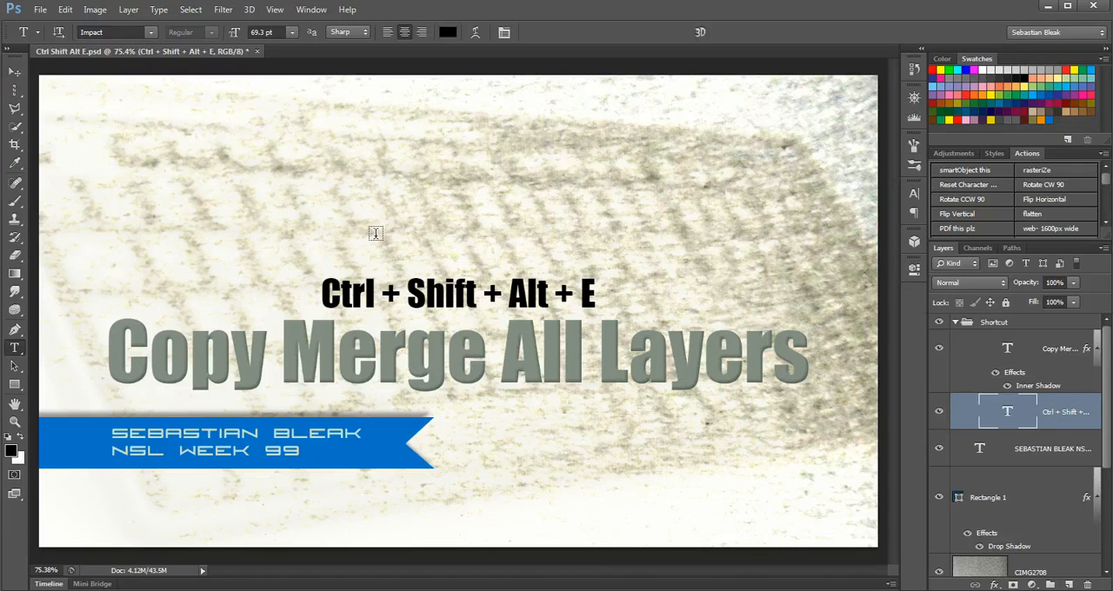
mouse_move(277, 108)
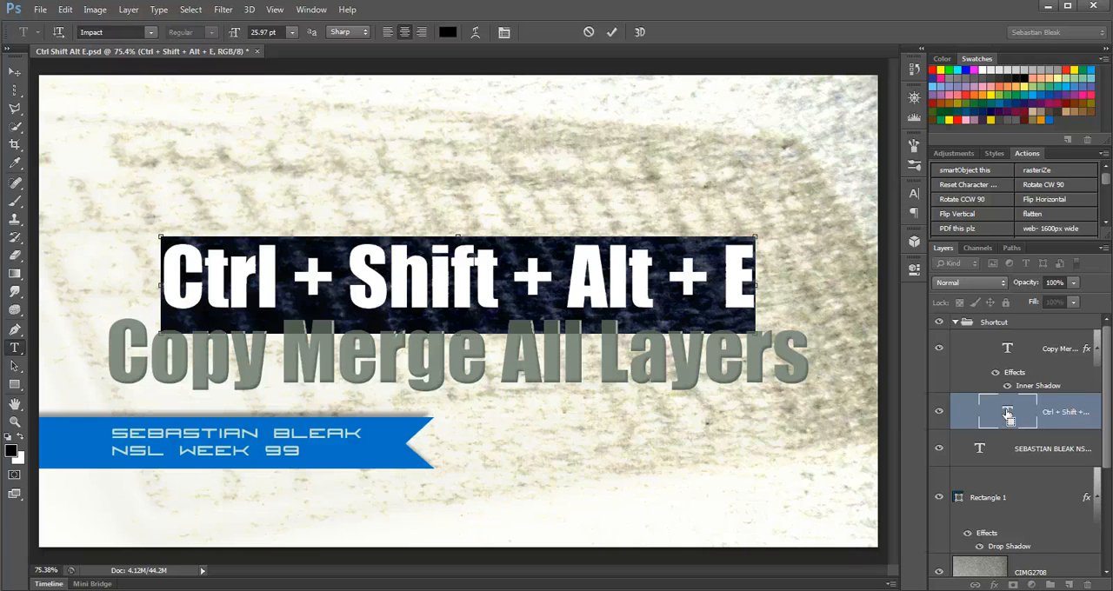
Enlarge the shortcut line to 30.97 pt Impact and commit the edit.
text(30.97)
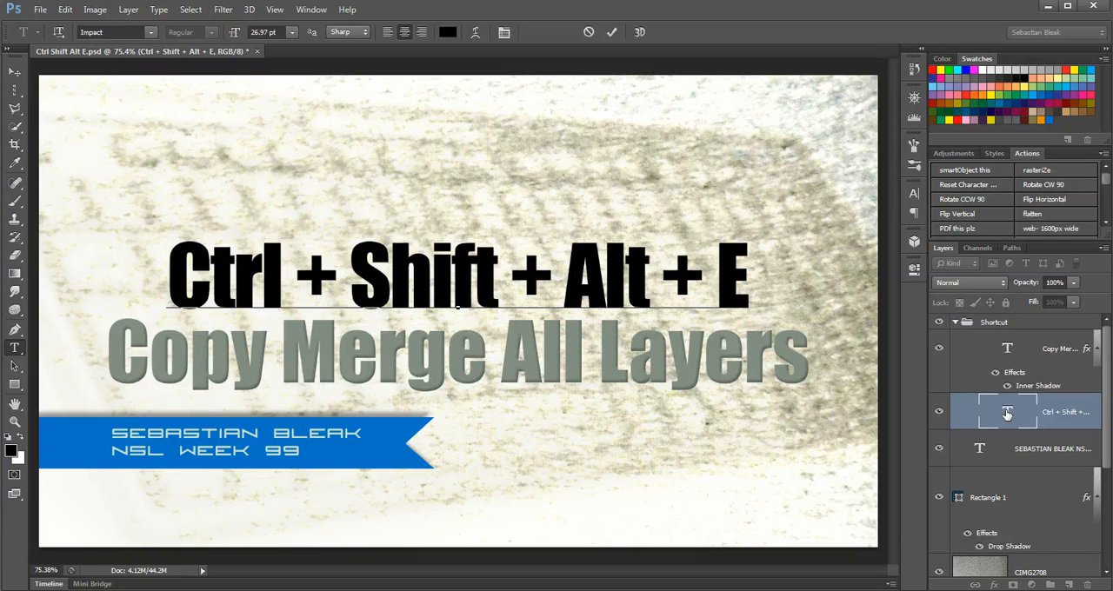
click(497, 278)
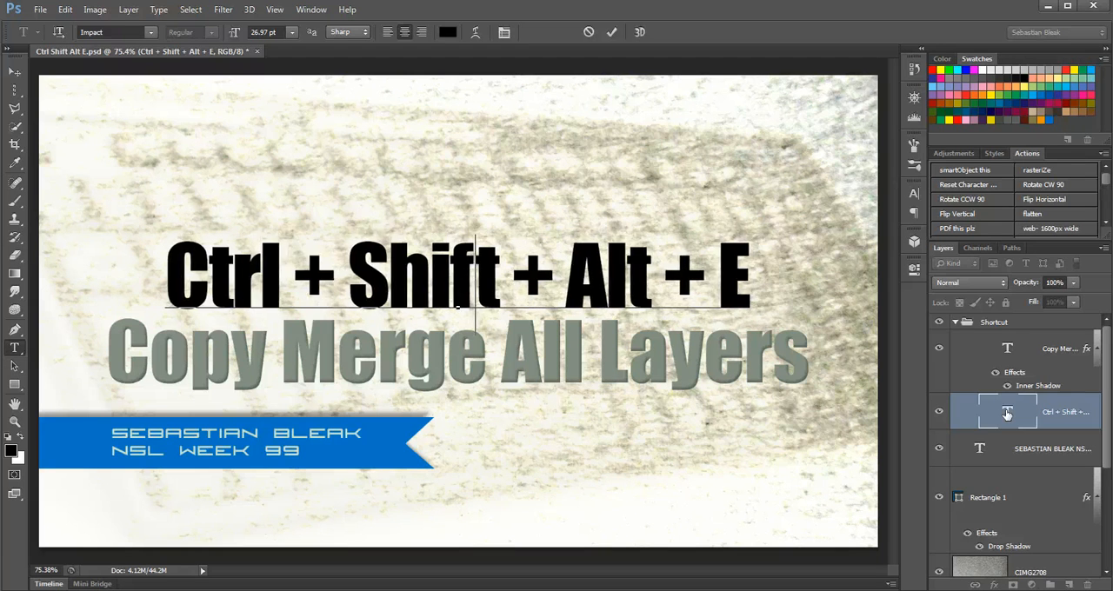
text(t)
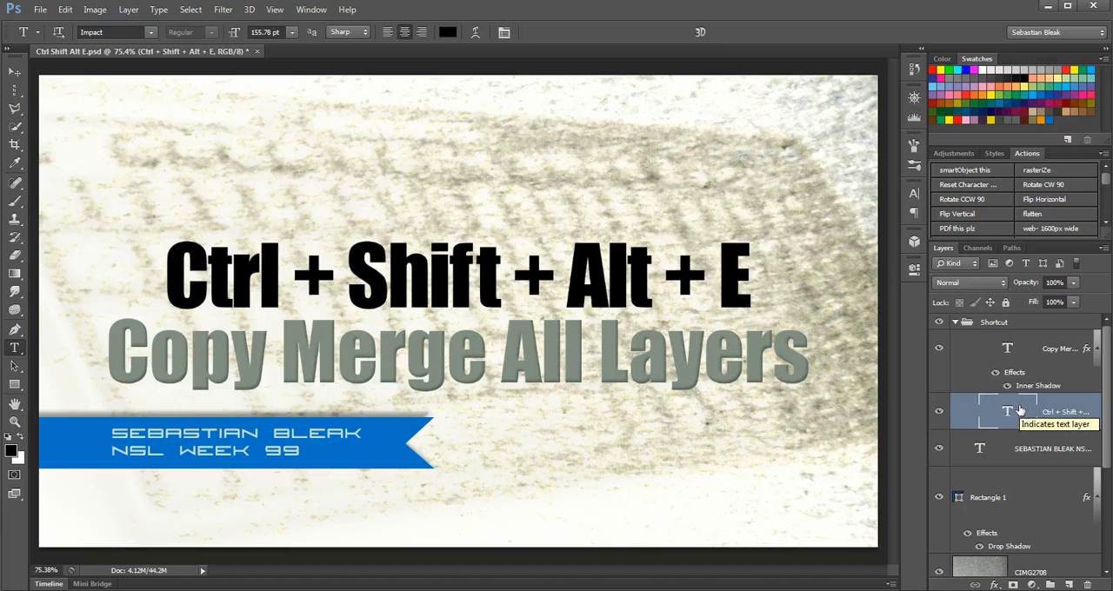
mouse_move(1025, 327)
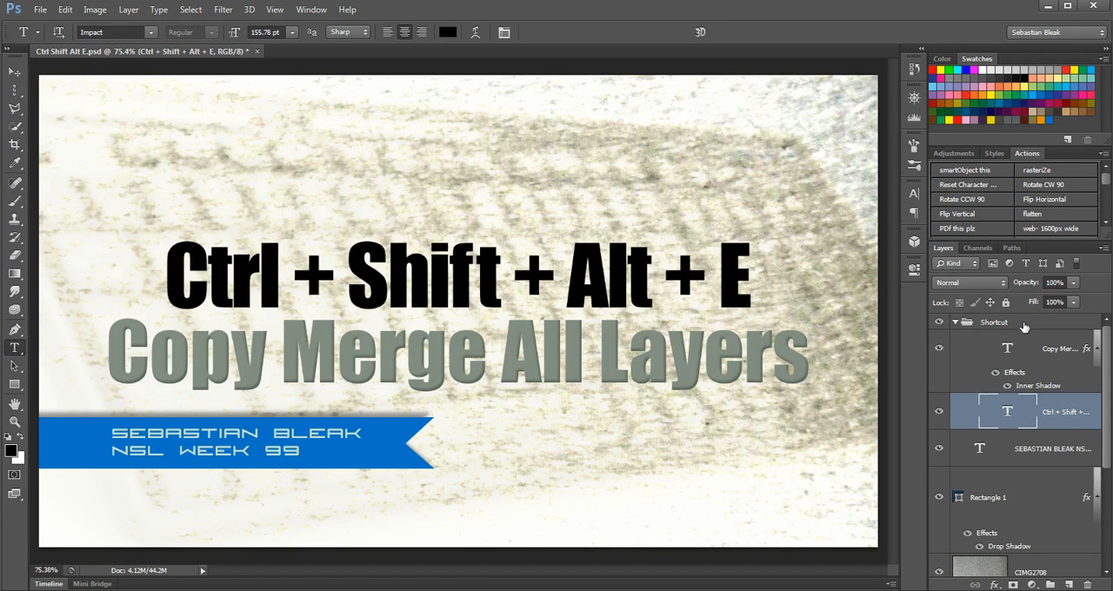
Stamp a merged copy, Layer 1, of all visible layers above the Shortcut group.
click(995, 322)
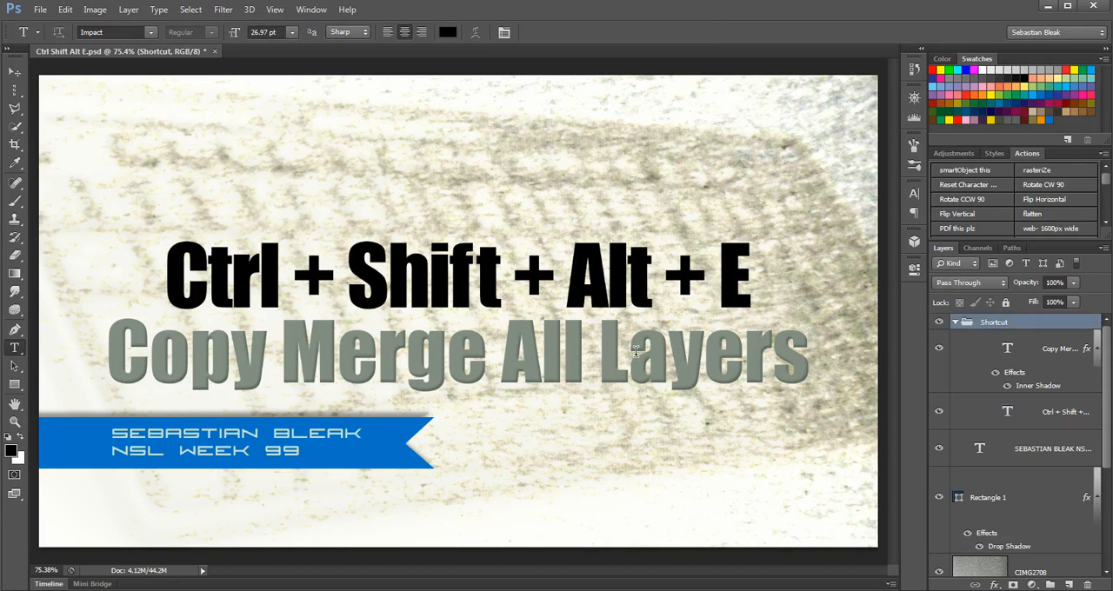
mouse_move(636, 358)
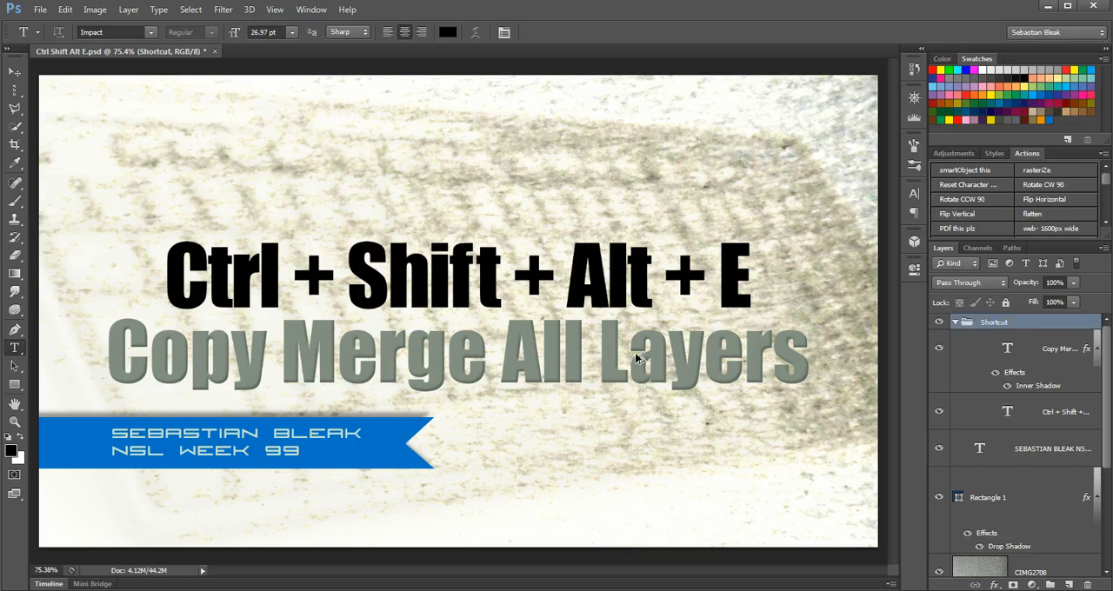
key(ctrl+shift+alt+e)
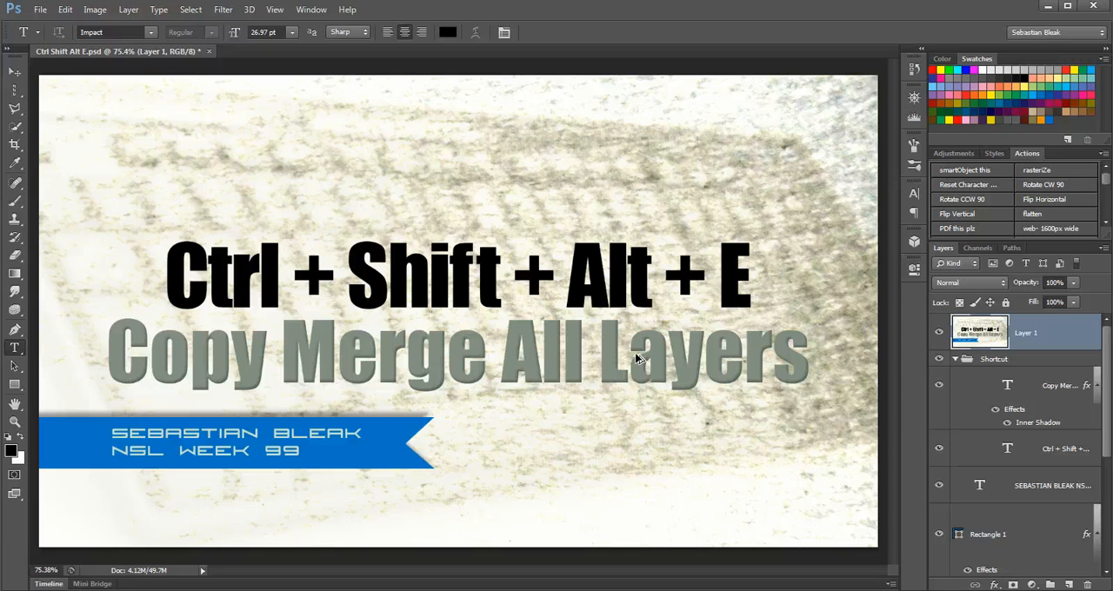
Switch to the Move tool to reposition the merged Layer 1.
click(14, 73)
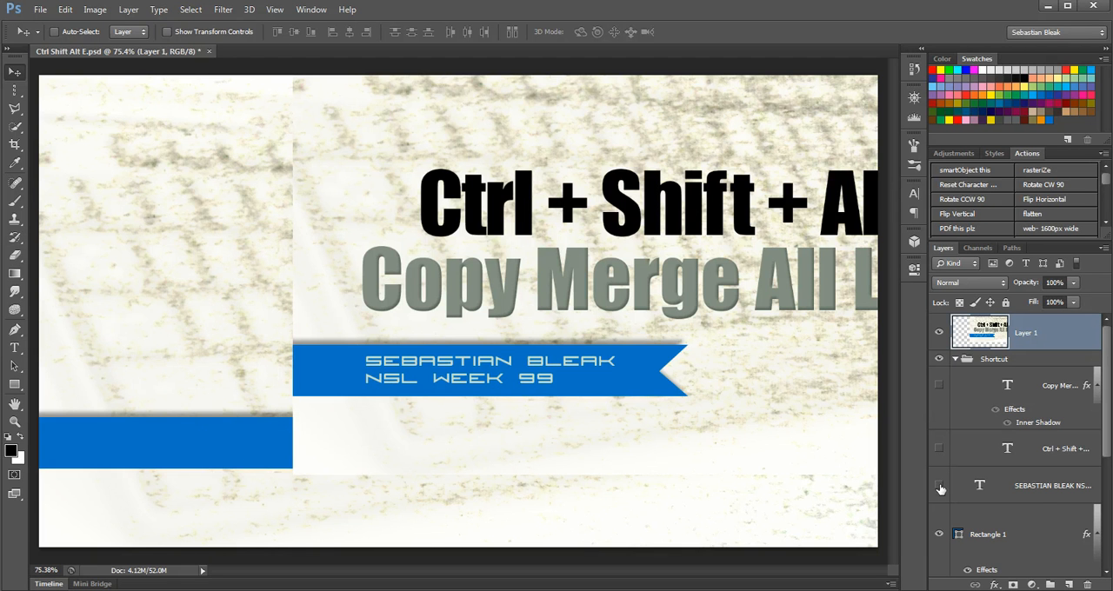
mouse_move(939, 485)
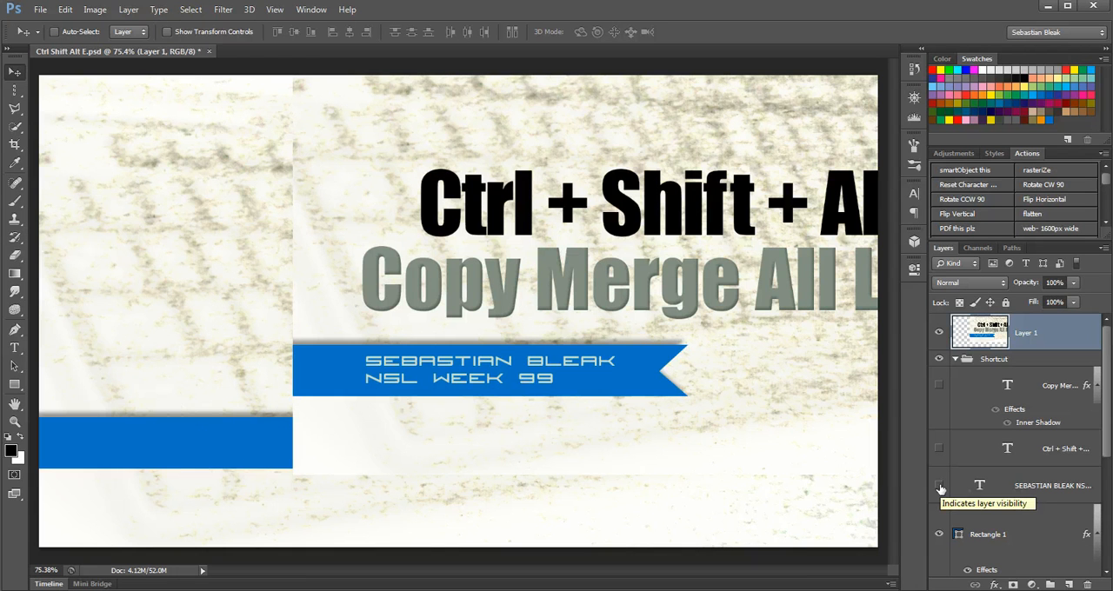